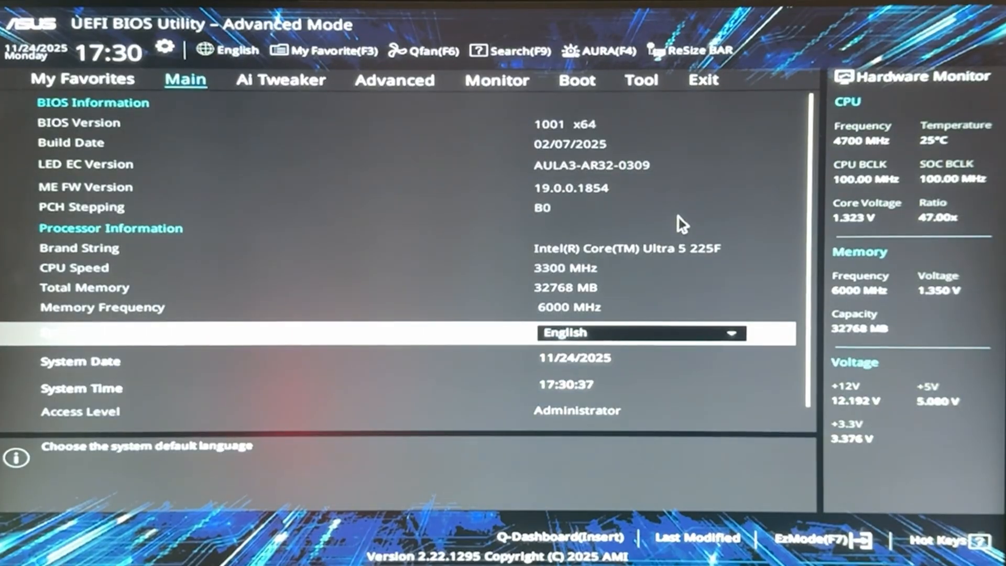
- Switch from the system information page to the Ai Tweaker overclocking settings
{"action": "left_click", "coordinate": [281, 80]}
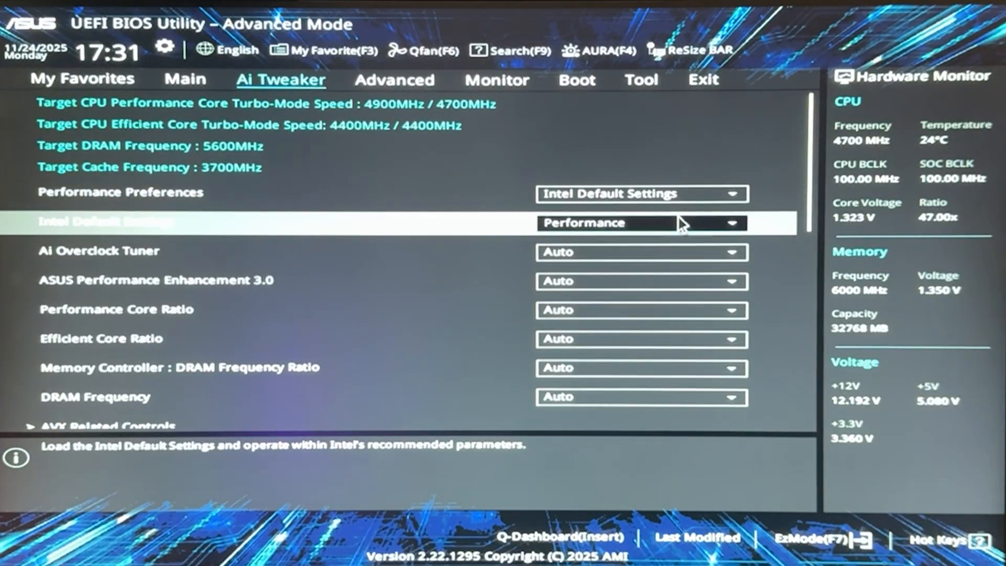
- Set Ai Overclock Tuner to XMP I, applying the DDR5-6000 memory profile
{"action": "scroll", "scroll_direction": "down", "scroll_amount": 3}
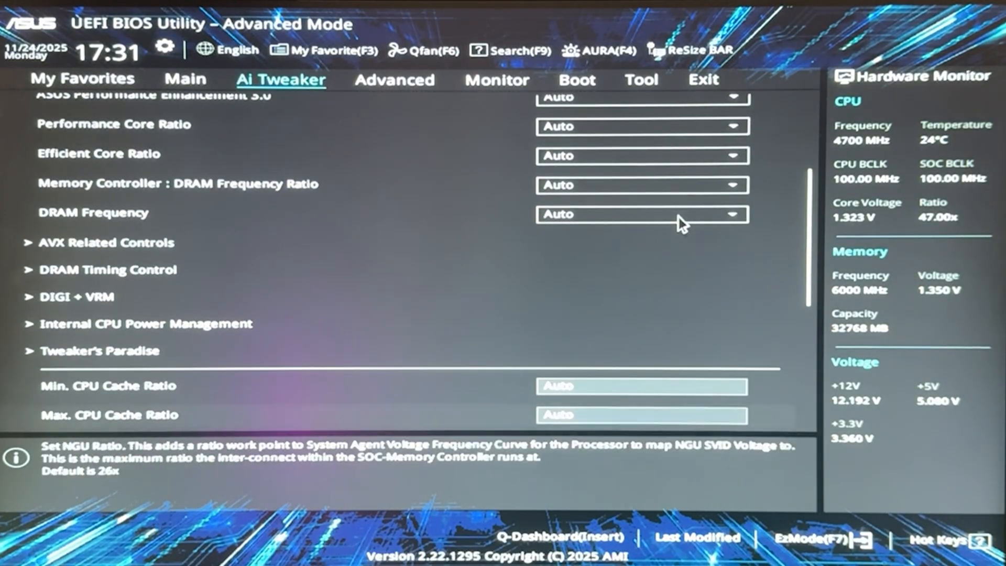
{"action": "scroll", "scroll_direction": "down", "scroll_amount": 3}
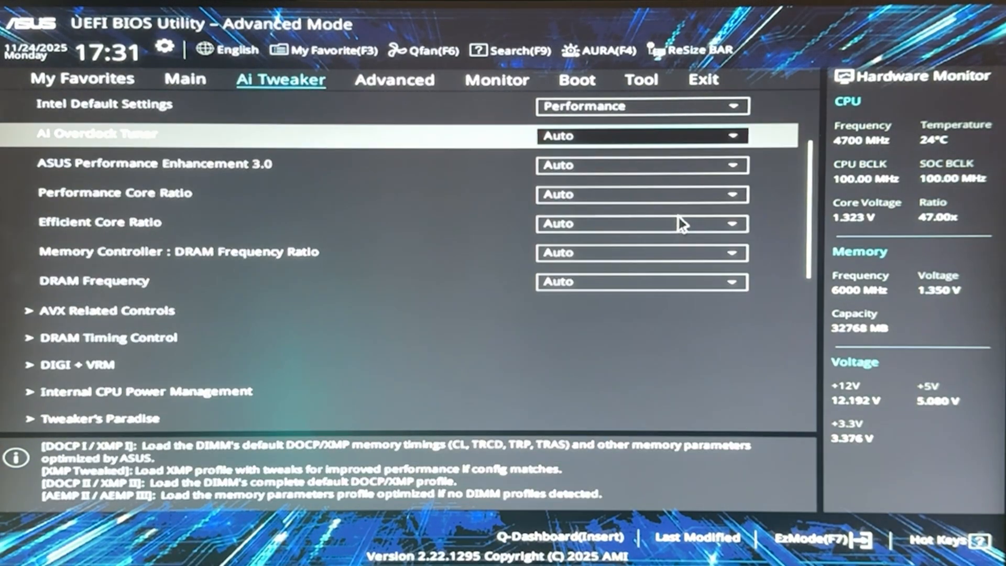
{"action": "left_click", "coordinate": [641, 135]}
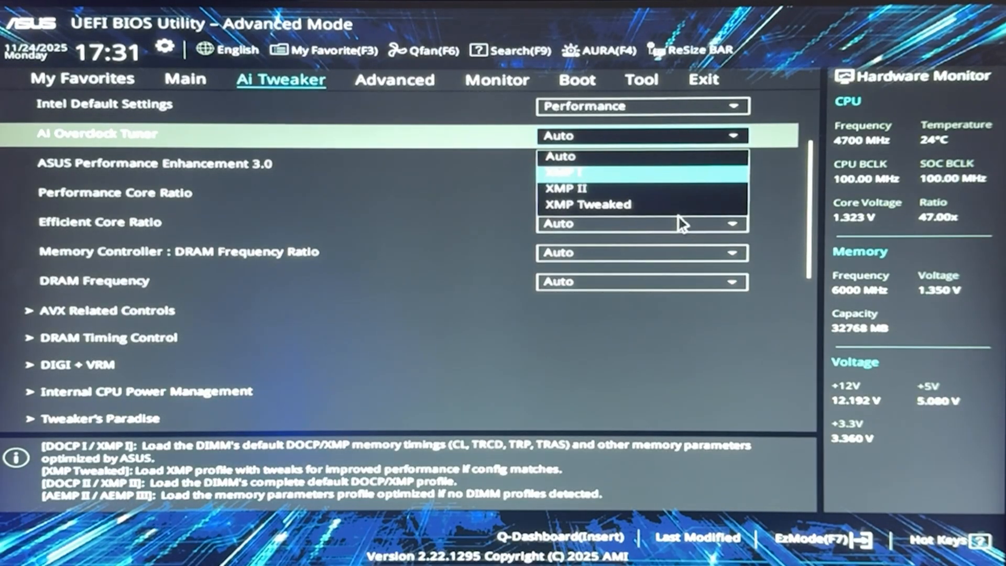
{"action": "left_click", "coordinate": [564, 170]}
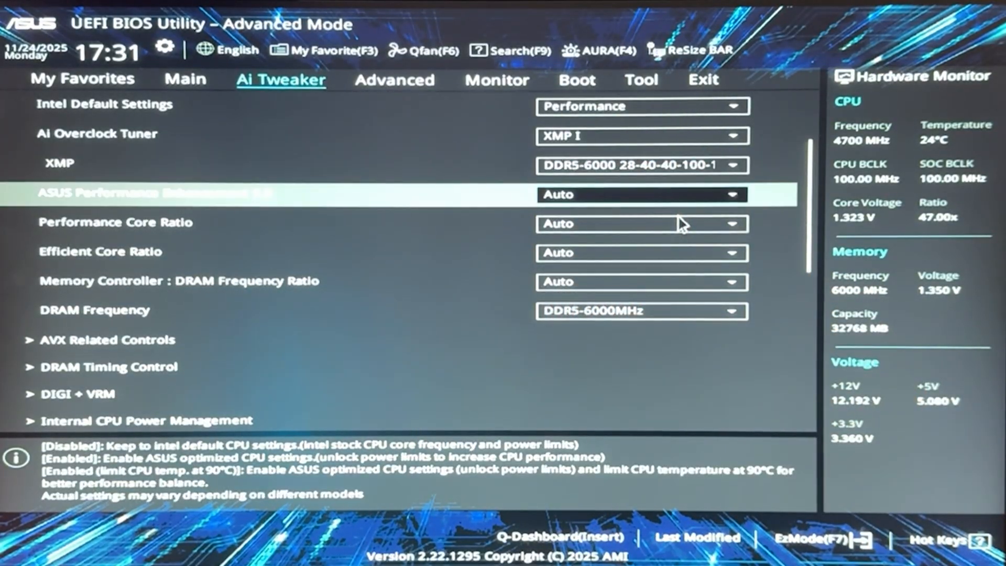
- Enter 32 for the NGU Ratio and CPU D2D Ratio fields
{"action": "scroll", "scroll_direction": "down", "scroll_amount": 3}
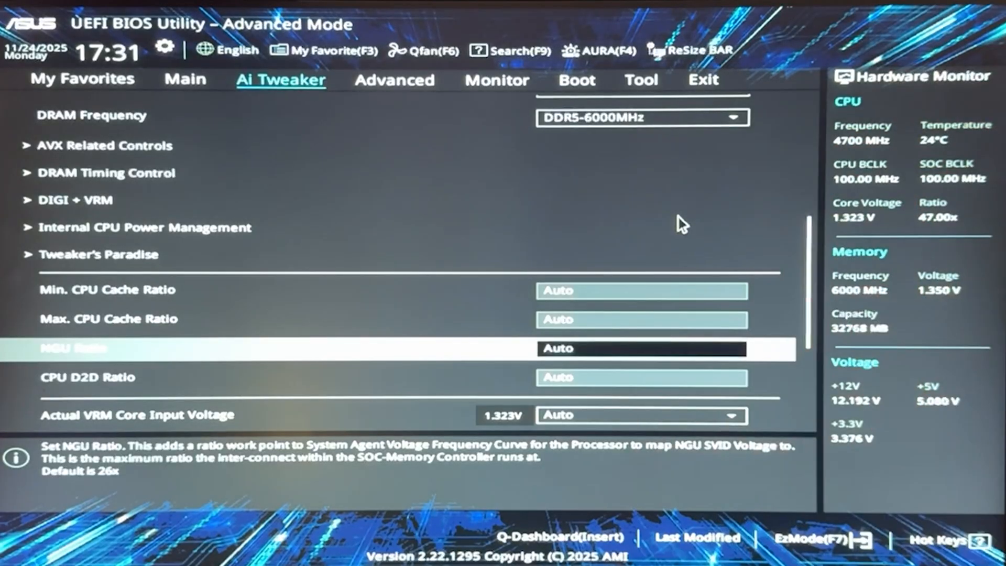
{"action": "type", "text": "32"}
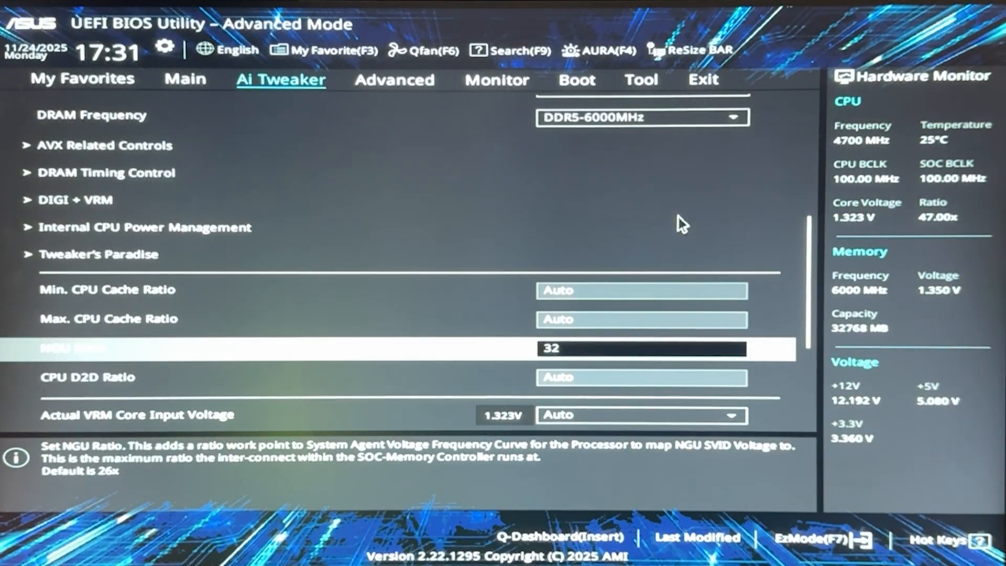
{"action": "scroll", "scroll_direction": "down", "scroll_amount": 3}
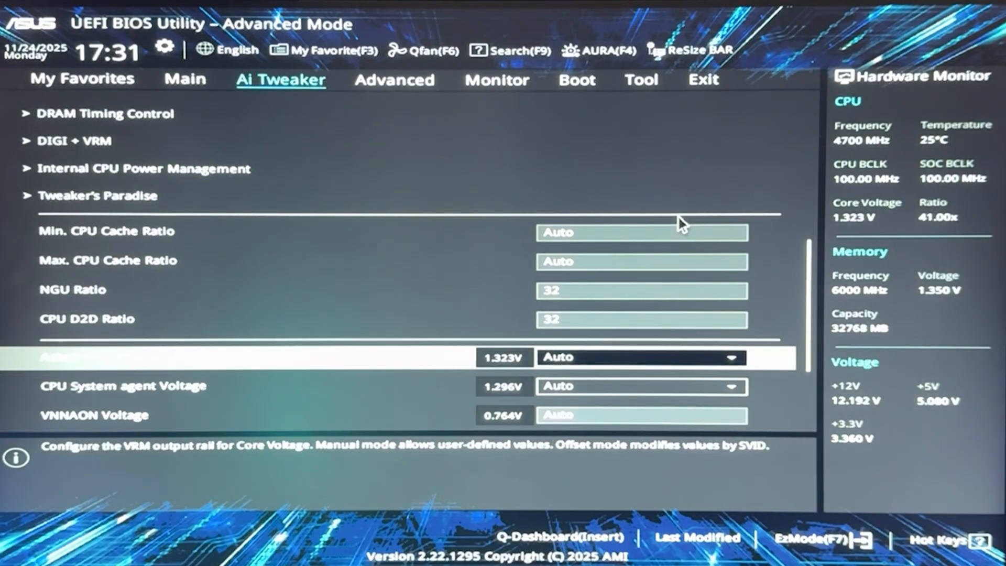
{"action": "scroll", "scroll_direction": "down", "scroll_amount": 3}
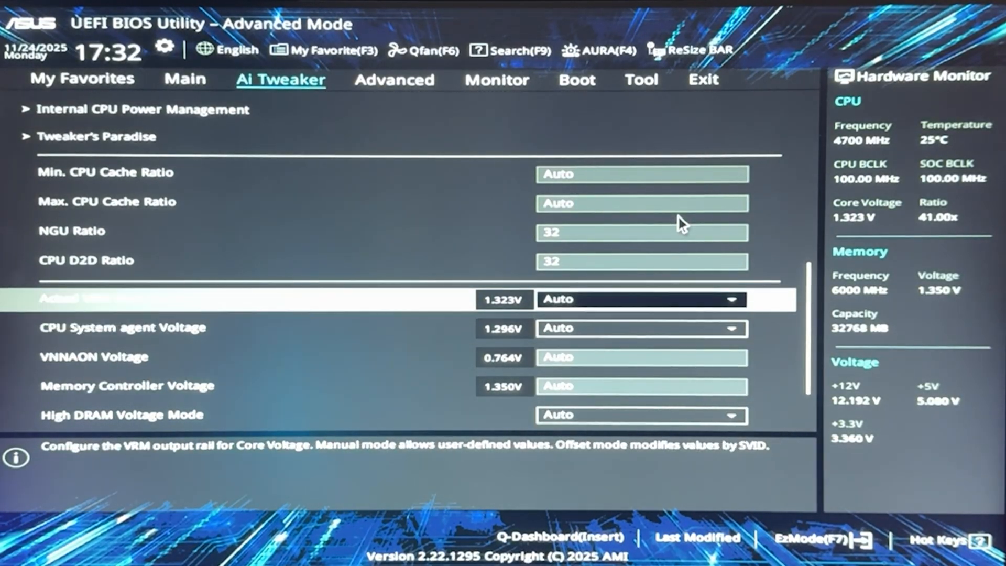
- Put the core voltage in Offset Mode with a negative sign and 0.05 V offset
{"action": "left_click", "coordinate": [641, 298]}
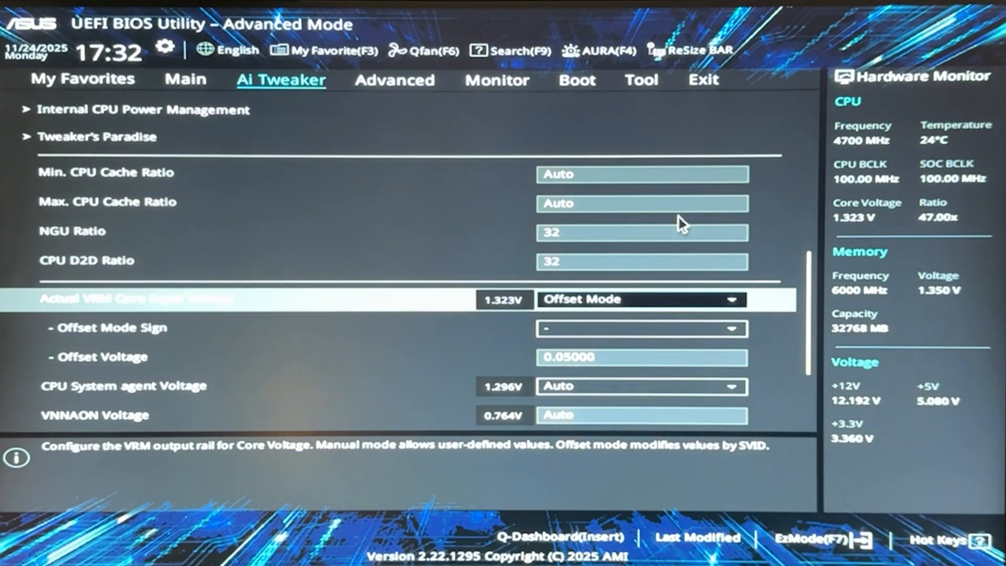
{"action": "left_click", "coordinate": [640, 357]}
{"action": "type", "text": "0.1000"}
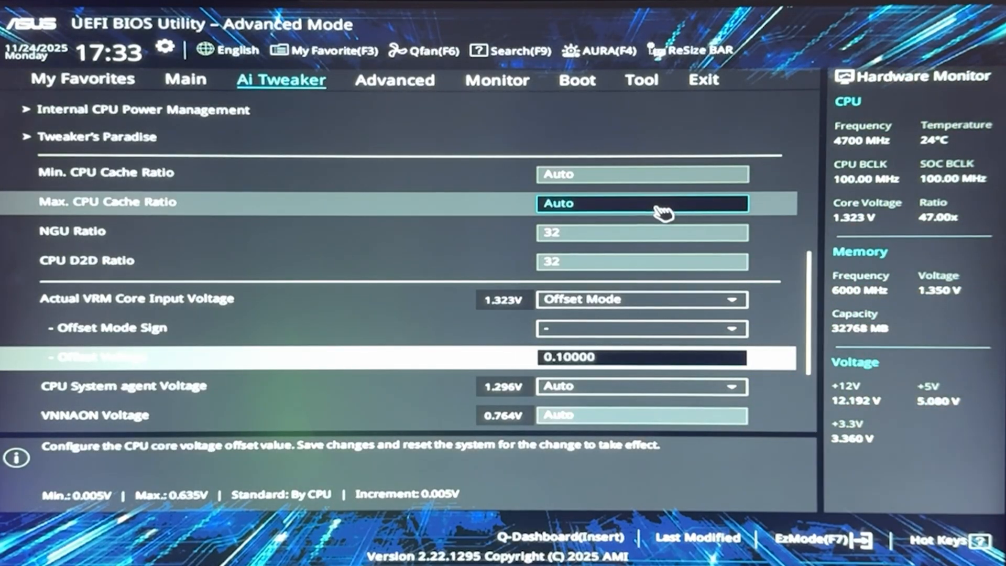
{"action": "type", "text": "0I"}
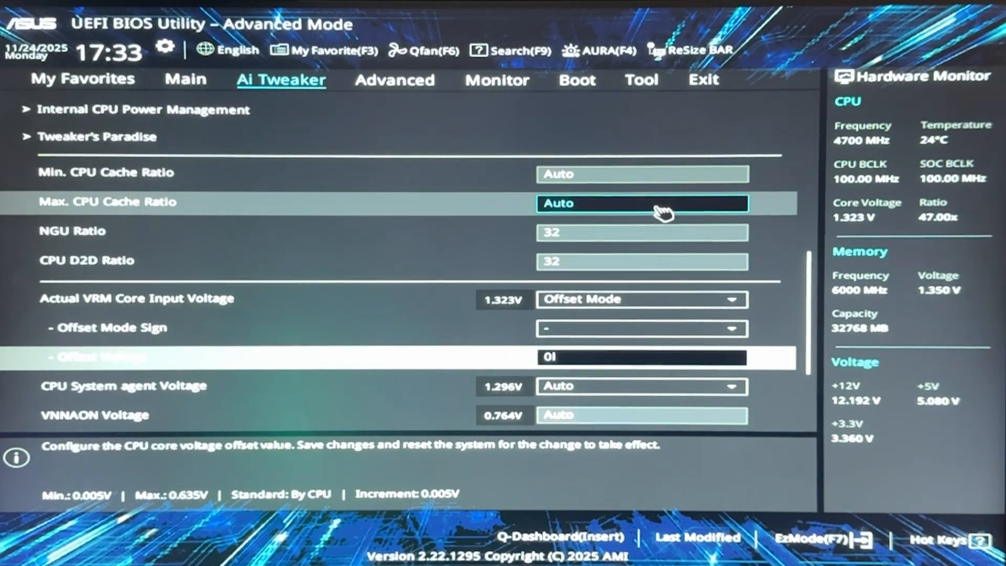
{"action": "type", "text": "0.05000"}
{"action": "left_click", "coordinate": [643, 232]}
{"action": "type", "text": "34"}
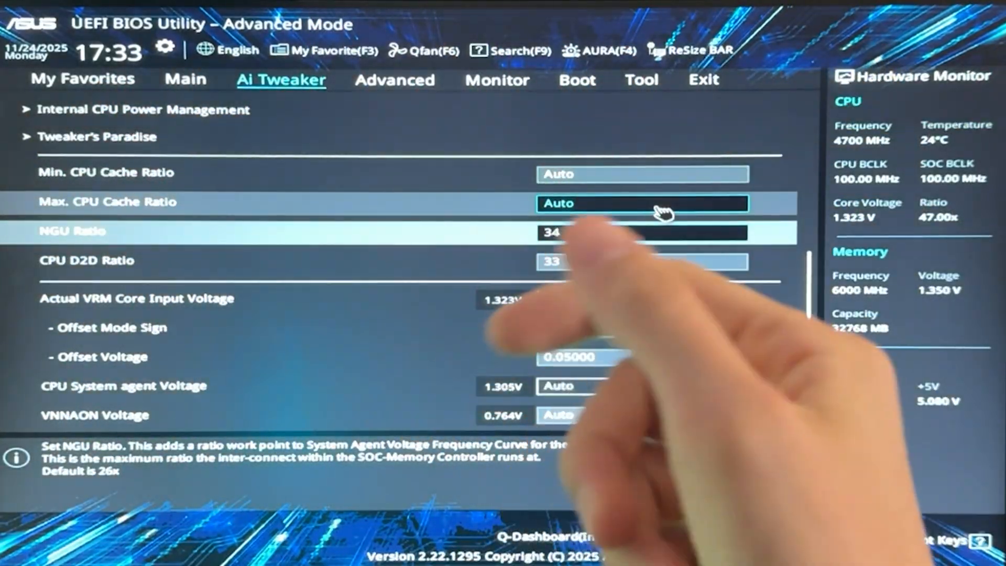
- Enter NGU Ratio 34 and CPU D2D Ratio 33 and confirm the new values
{"action": "left_click", "coordinate": [641, 298]}
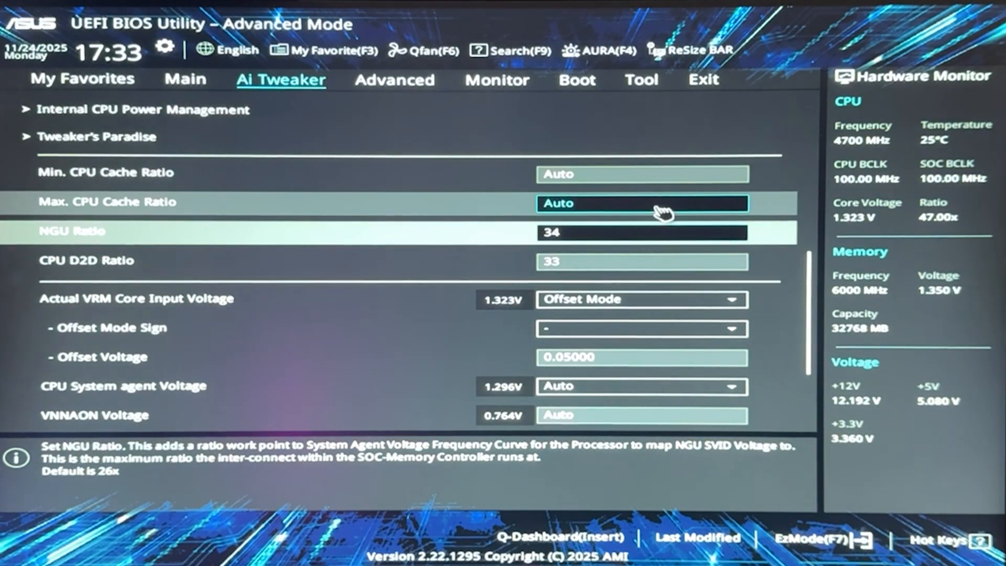
{"action": "key", "text": "Down"}
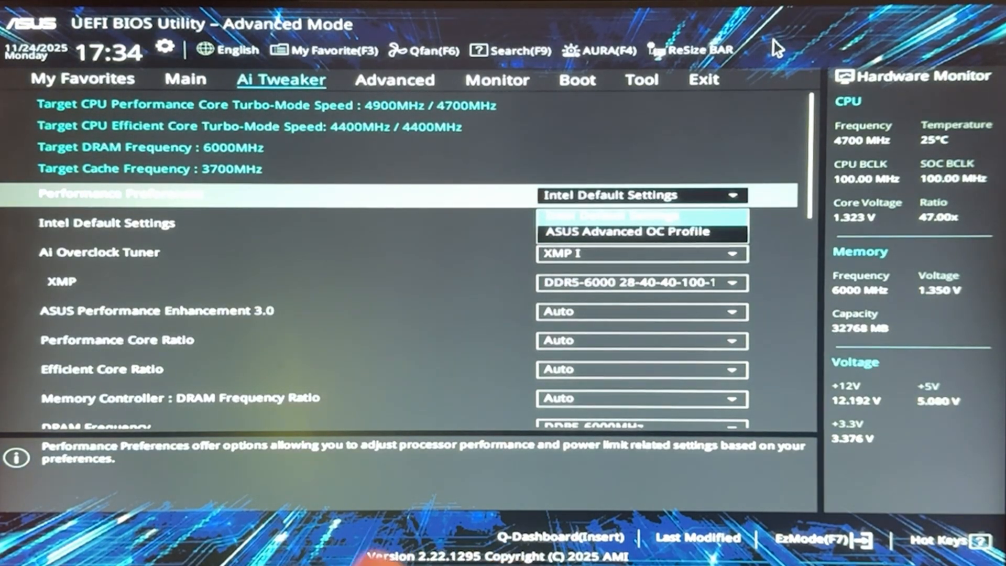
- Select ASUS Advanced OC Profile as the Performance Preferences choice
{"action": "left_click", "coordinate": [641, 230]}
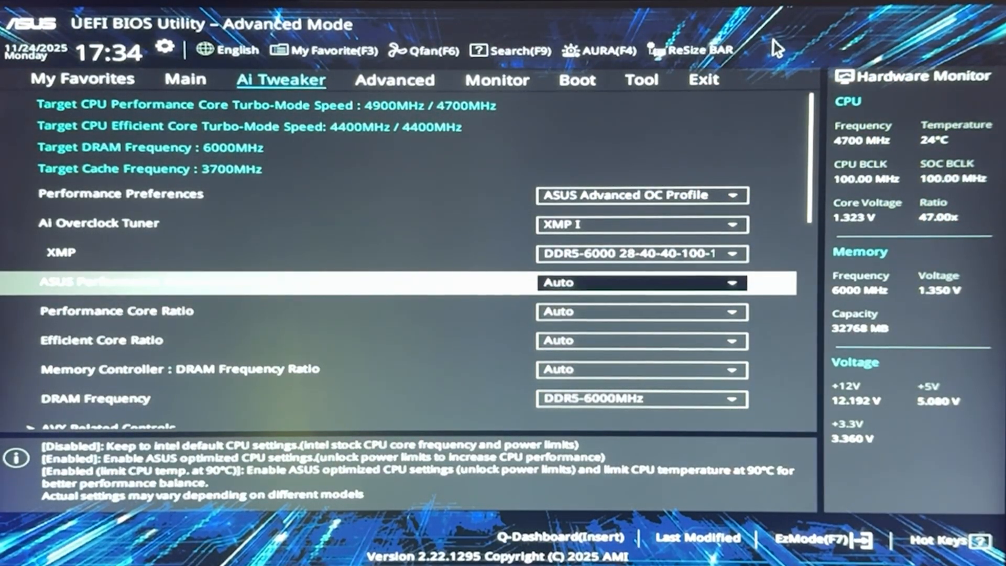
- Change ASUS Performance Enhancement 3.0 from Auto to Enabled
{"action": "left_click", "coordinate": [640, 282]}
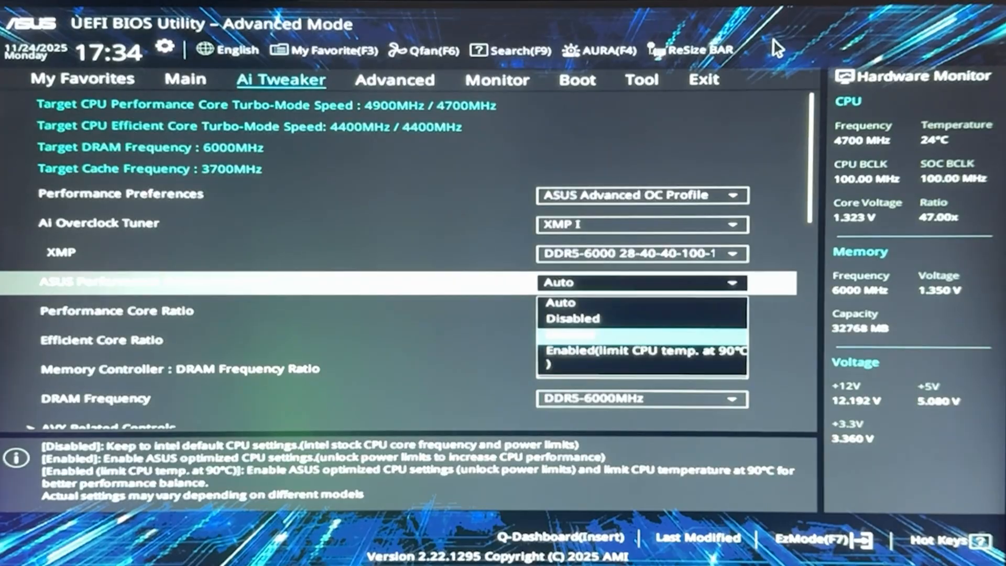
{"action": "left_click", "coordinate": [572, 333]}
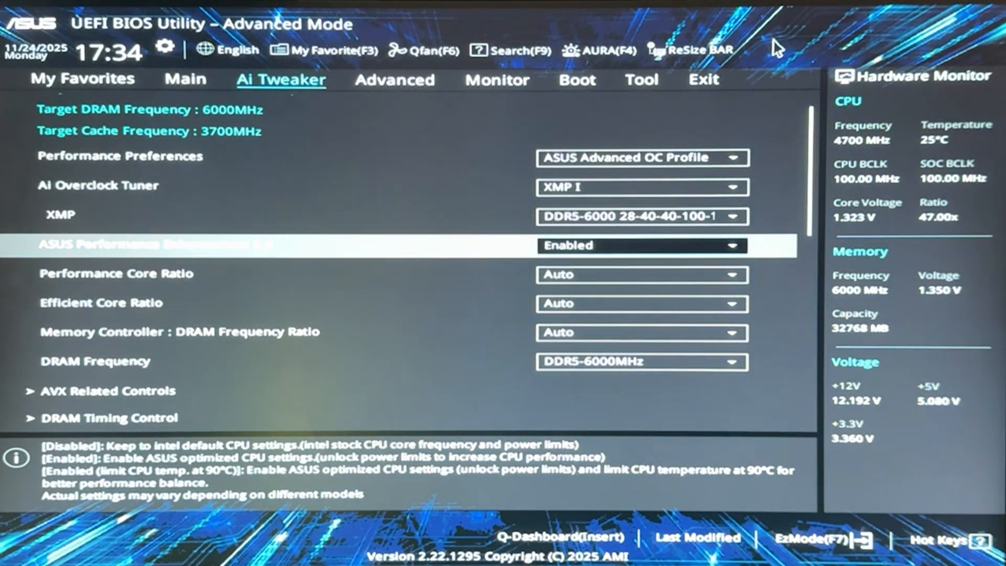
{"action": "scroll", "scroll_direction": "down", "scroll_amount": 3}
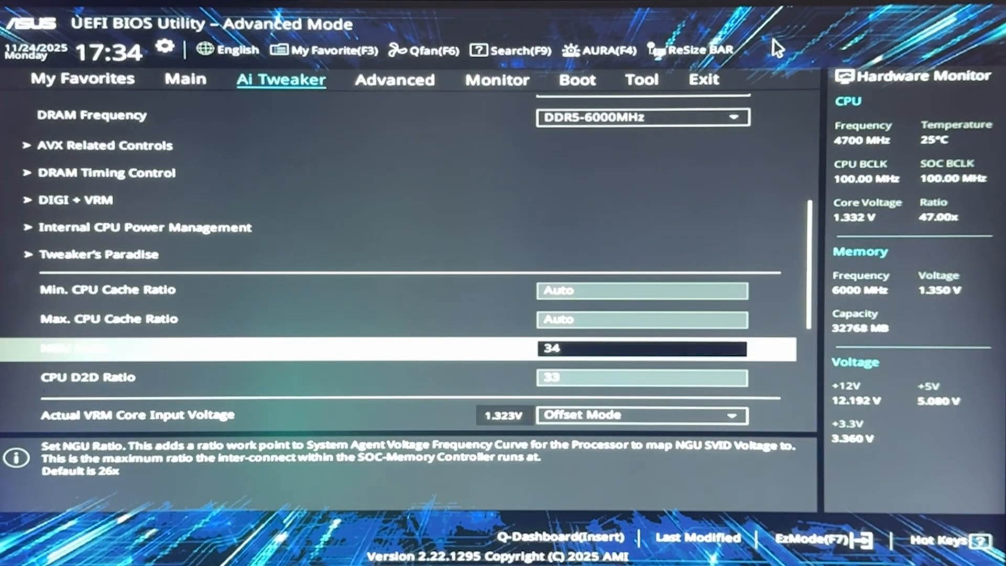
{"action": "scroll", "scroll_direction": "down", "scroll_amount": 3}
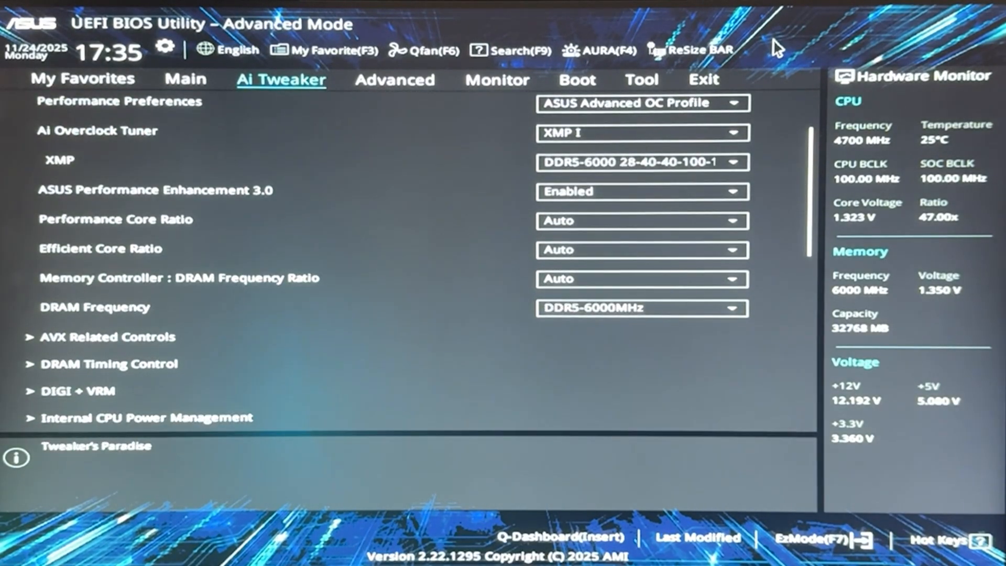
- In Internal CPU Power Management, set current limits 511.75, package power limits 4095 and time window 128
{"action": "scroll", "scroll_direction": "down", "scroll_amount": 3}
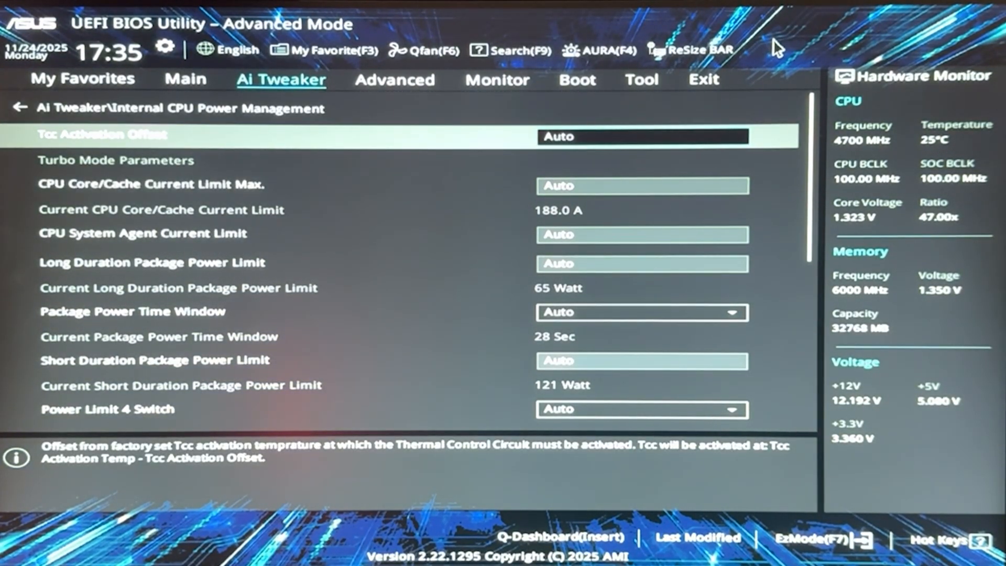
{"action": "key", "text": "down"}
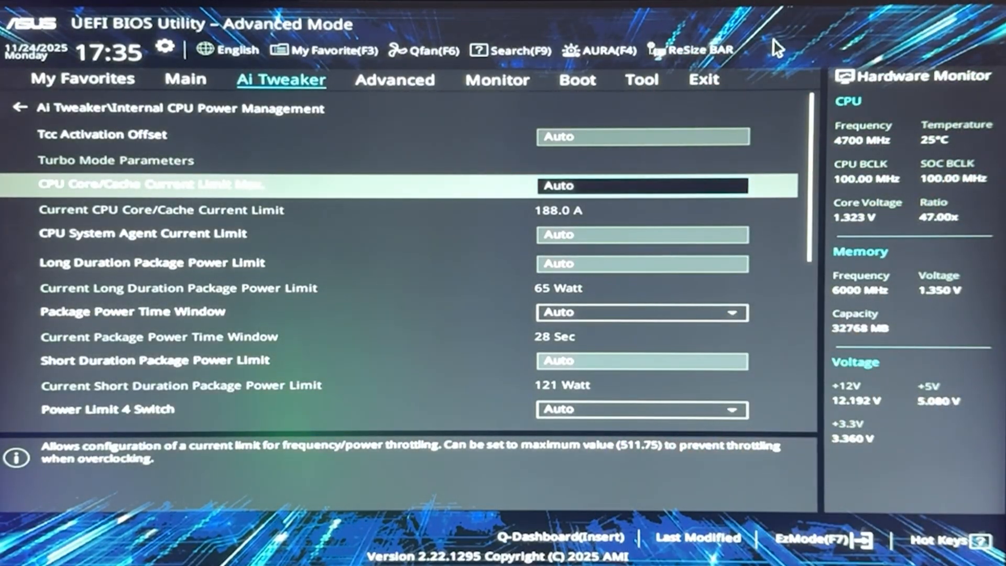
{"action": "type", "text": "95"}
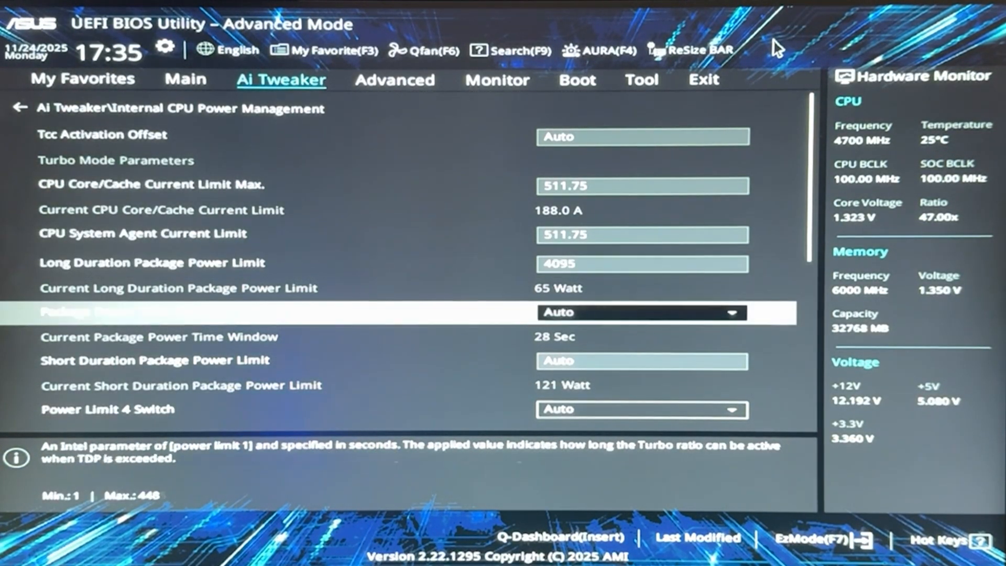
{"action": "left_click", "coordinate": [641, 312]}
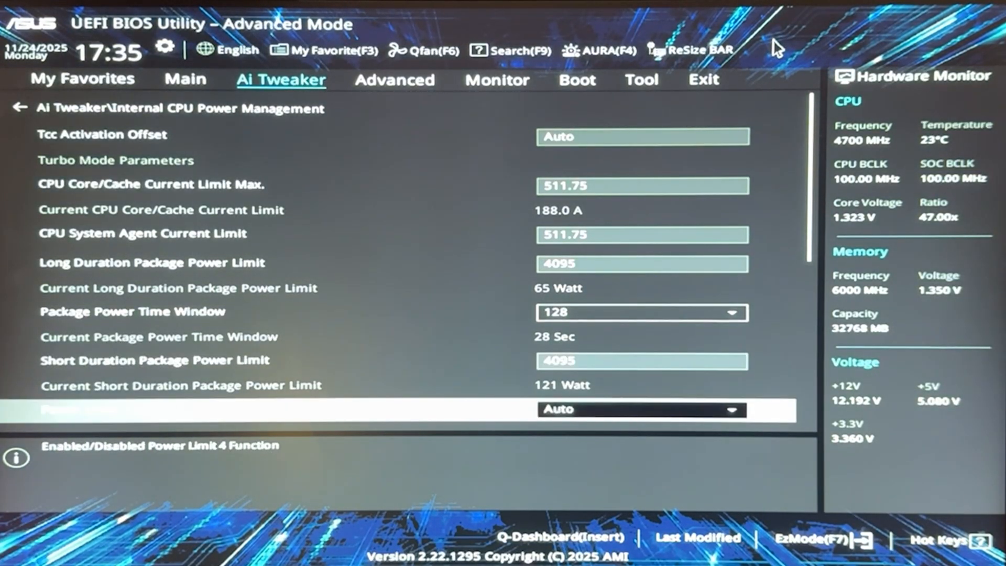
{"action": "scroll", "scroll_direction": "down", "scroll_amount": 3}
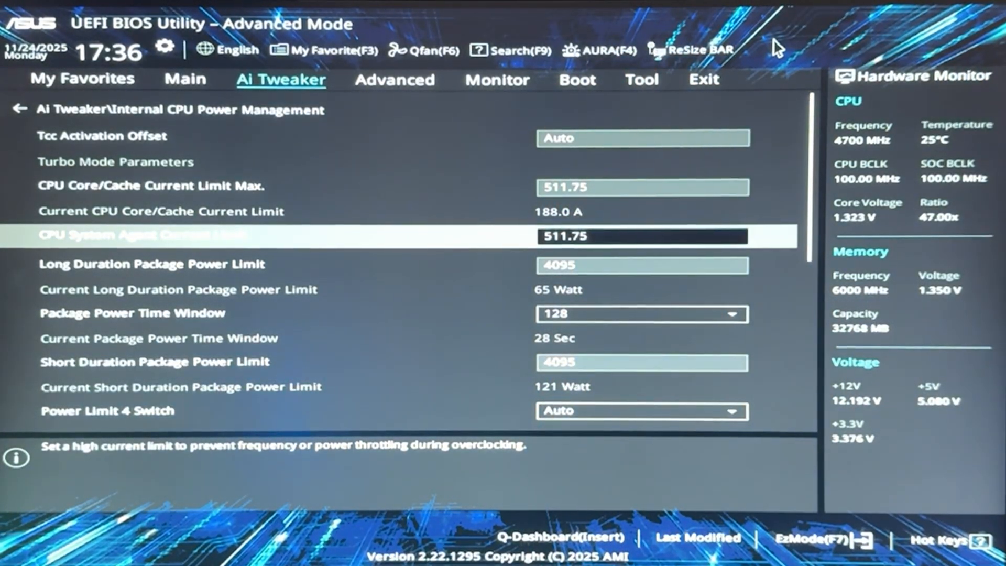
- Return to the Ai Tweaker page via the Advanced tab
{"action": "left_click", "coordinate": [395, 79]}
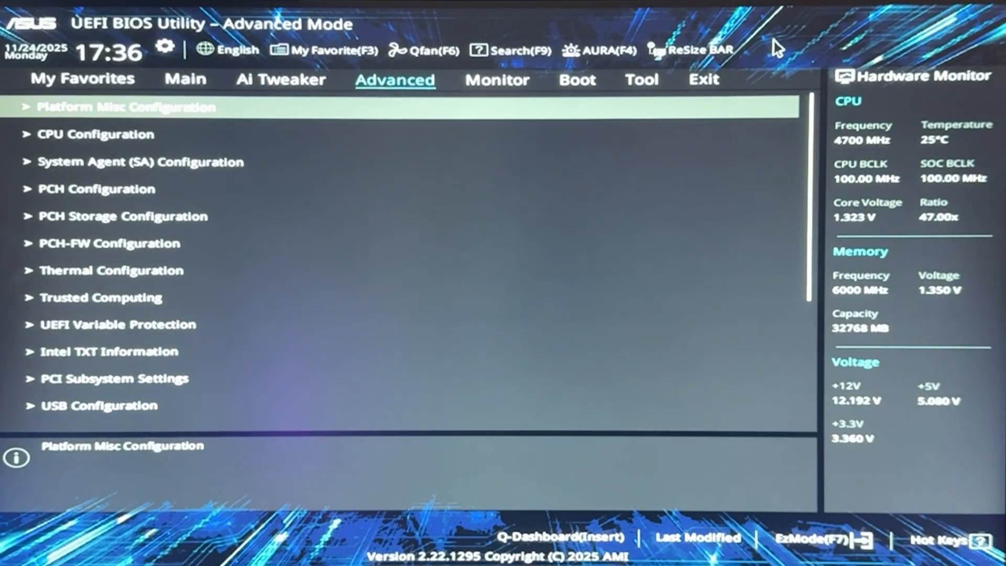
{"action": "left_click", "coordinate": [280, 78]}
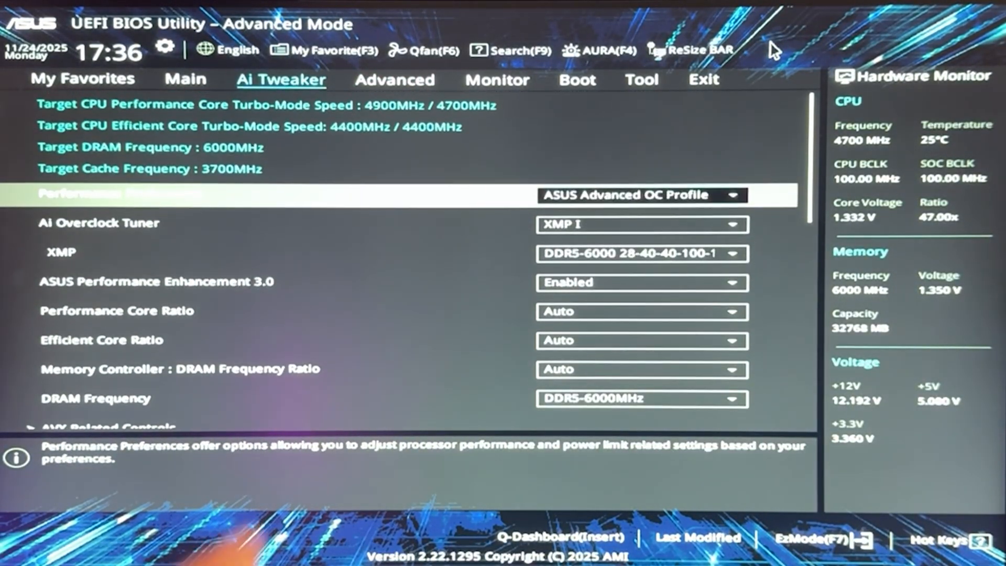